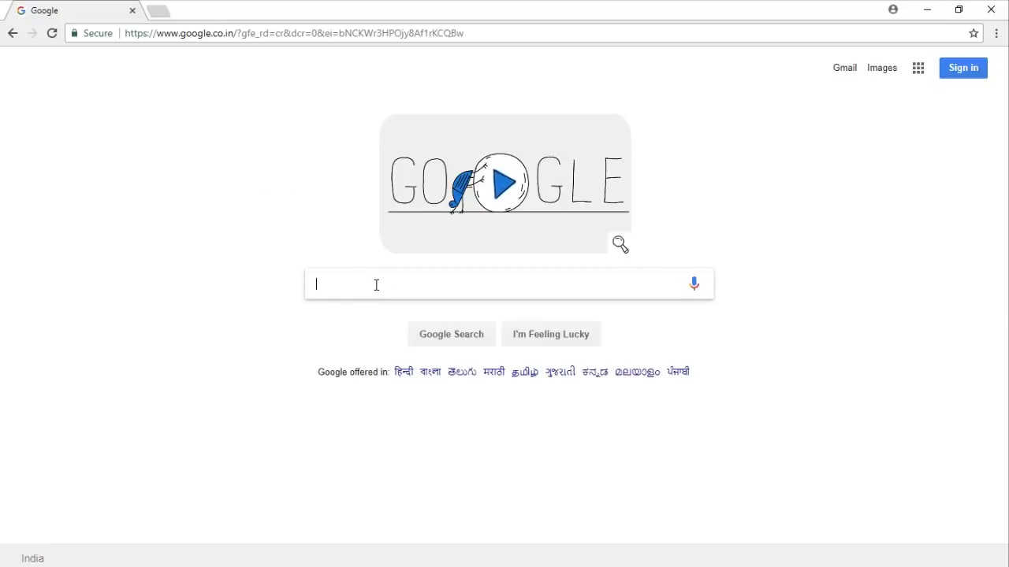
Run a Google search for 'mi firmware pangu'
type("mi firm")
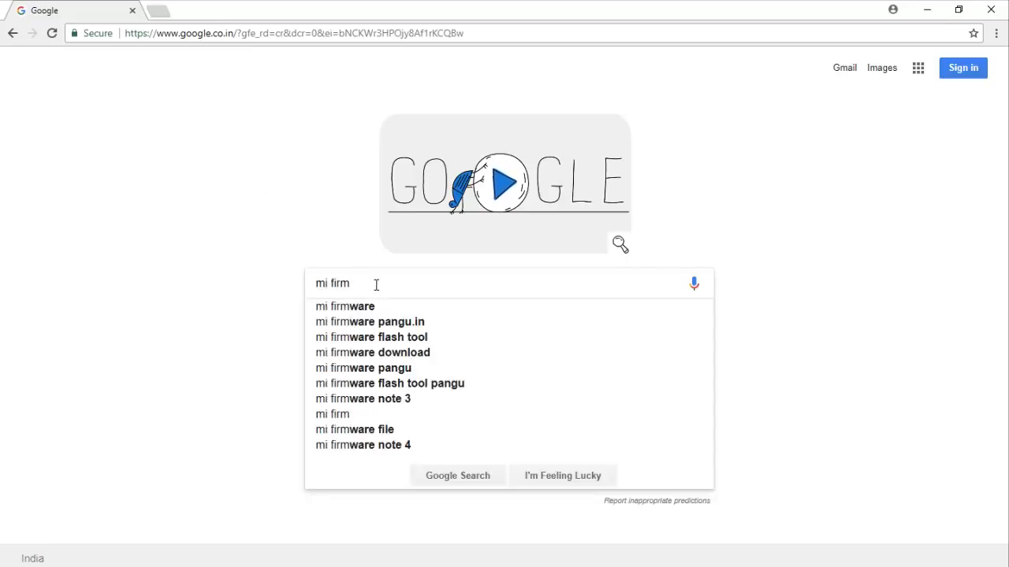
type("ware")
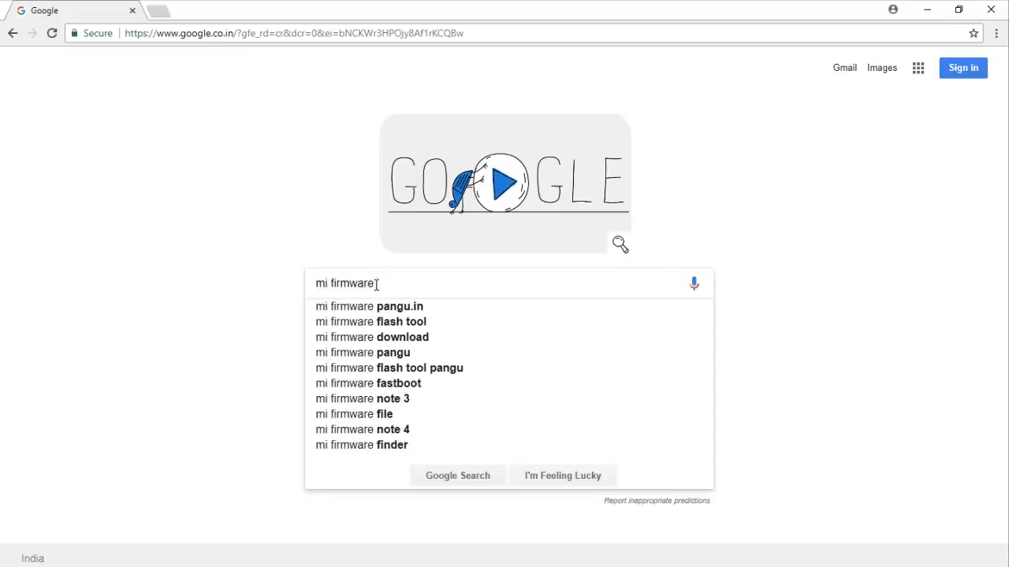
type("pangu")
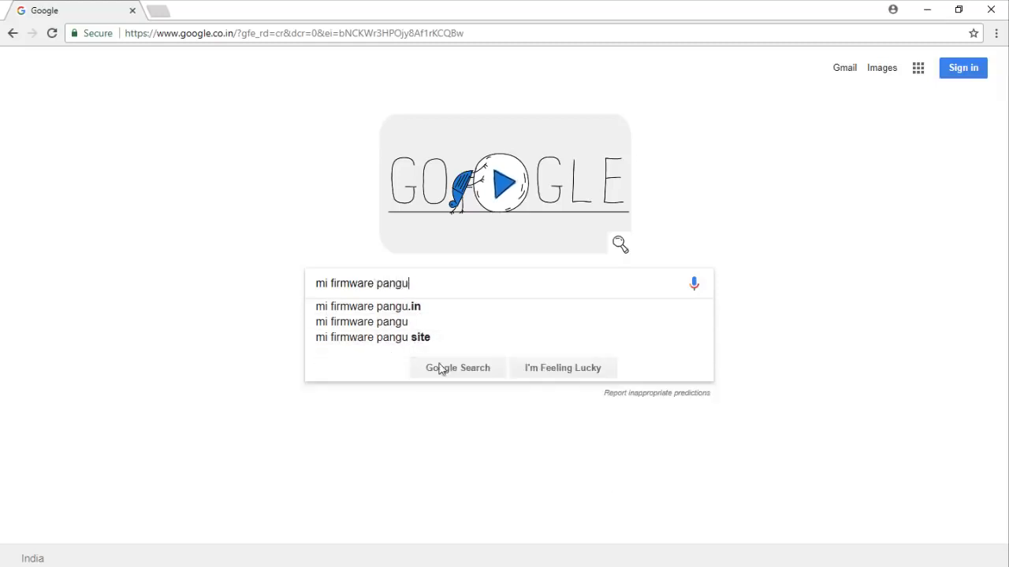
left_click(457, 368)
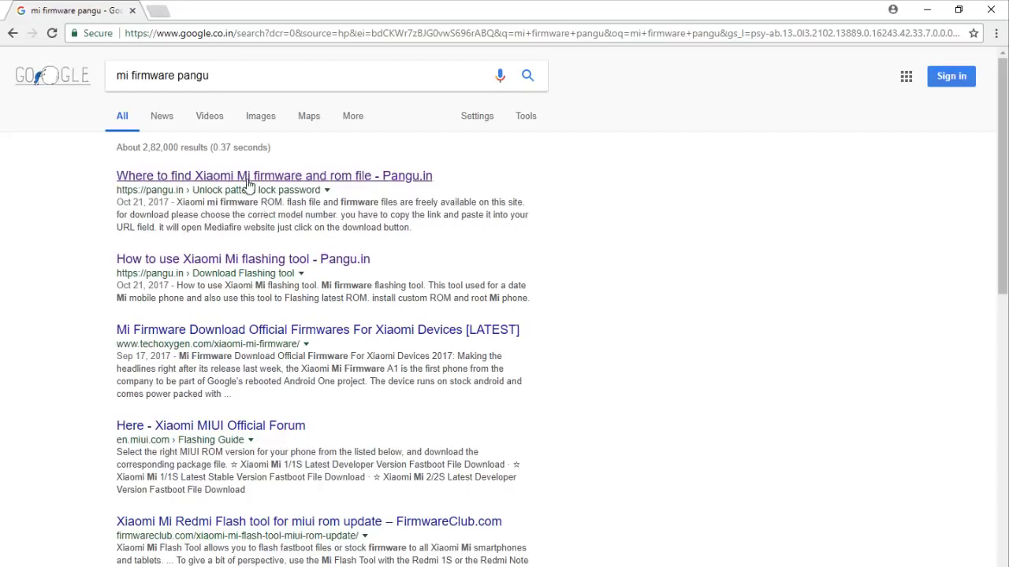
From the pangu.in firmware list under MIUI V6, open the Mi 4i ROM link and start its download
left_click(274, 176)
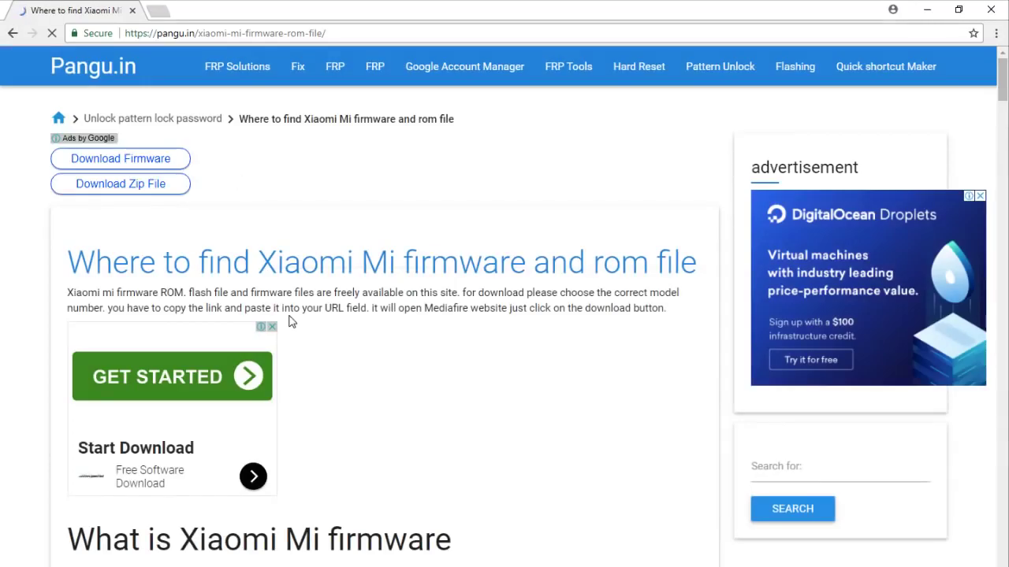
scroll("down", 3)
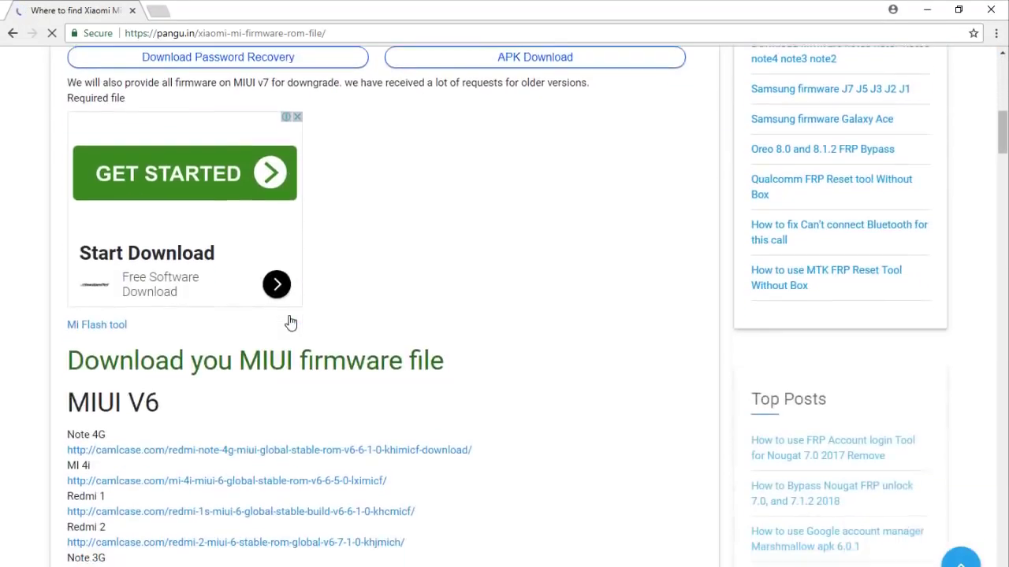
scroll("down", 3)
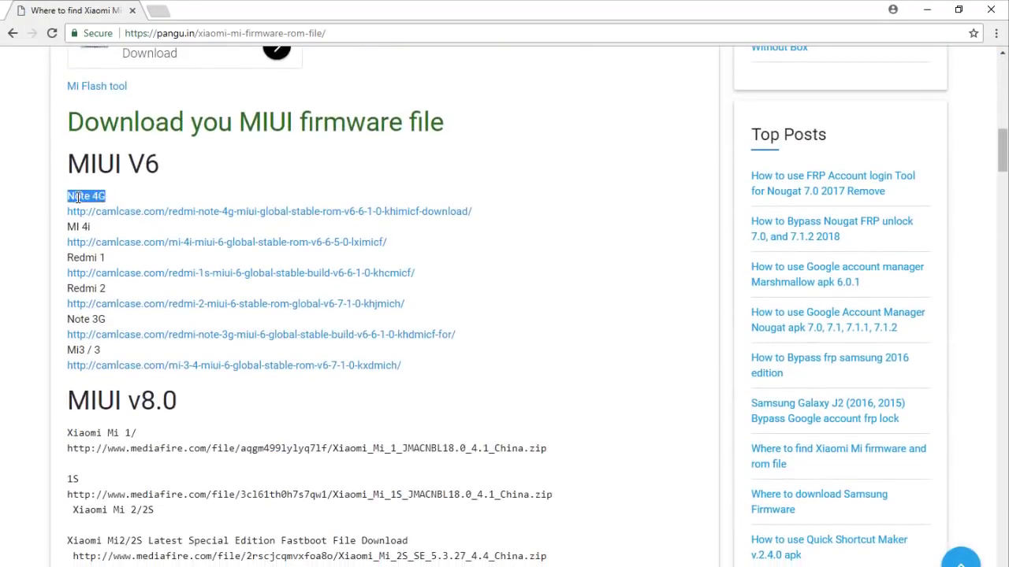
double_click(77, 227)
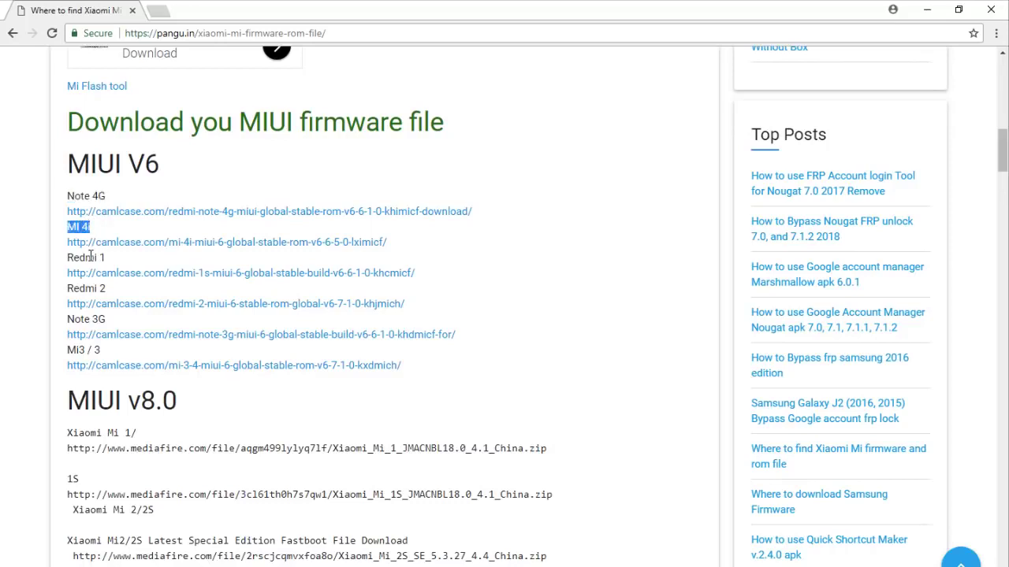
double_click(85, 289)
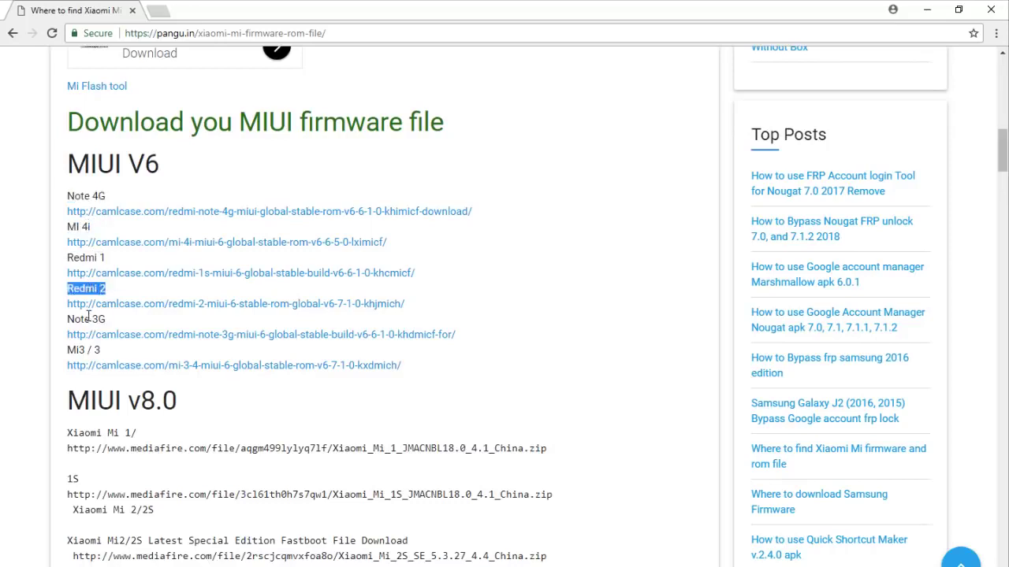
double_click(83, 350)
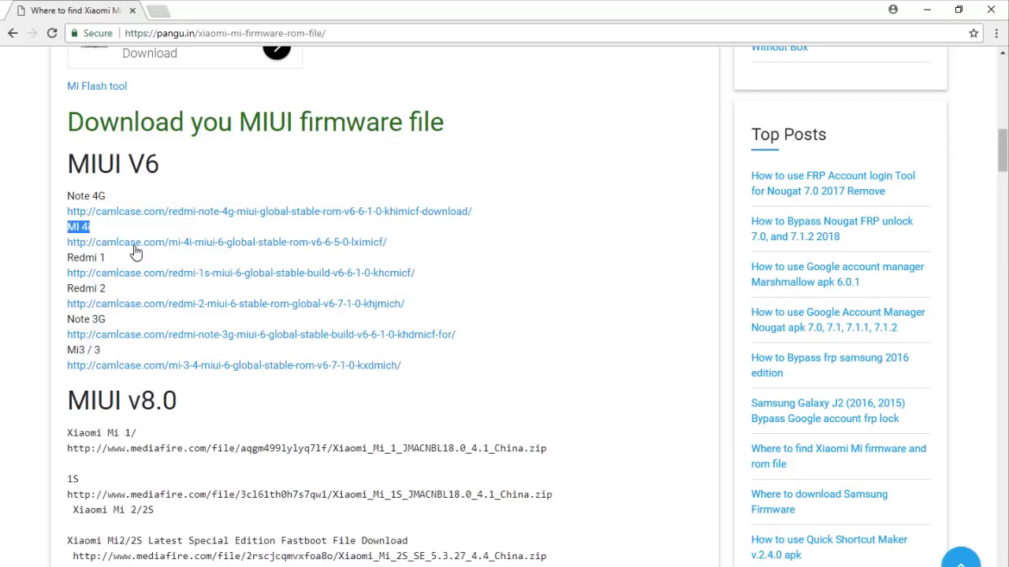
left_click(226, 242)
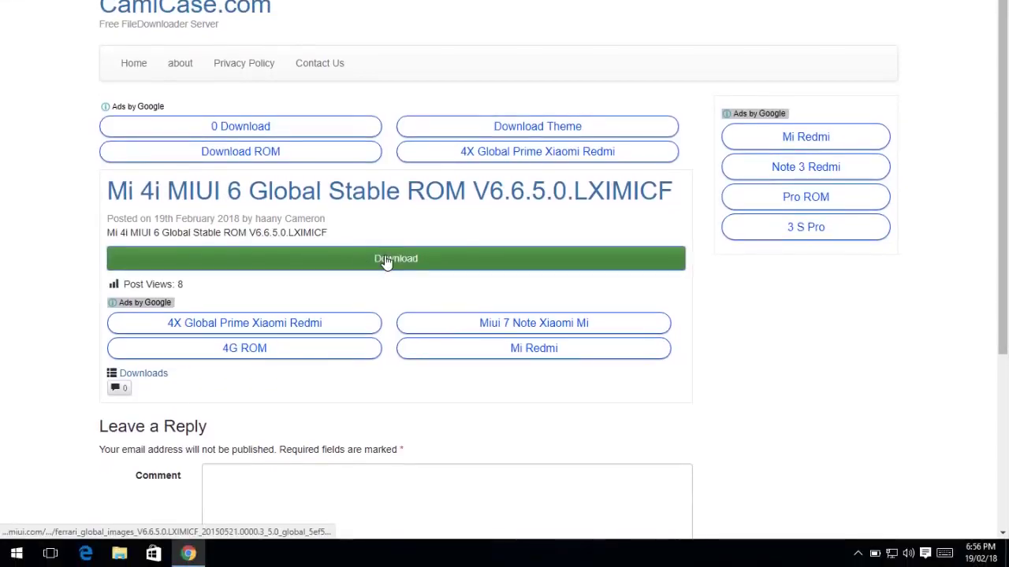
left_click(395, 258)
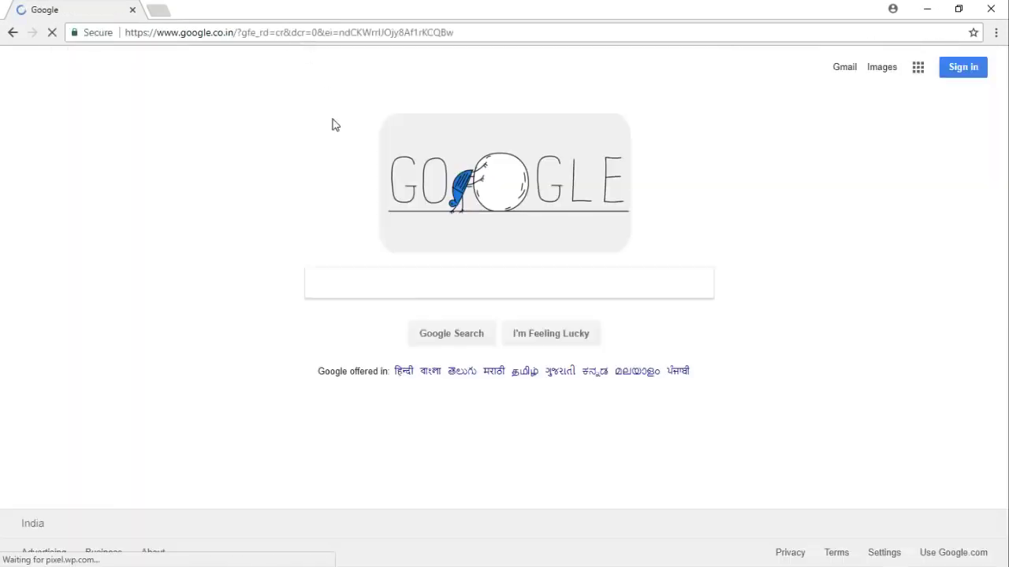
Run a Google search for 'mi flashing tool pangu'
type("mi flashing tool")
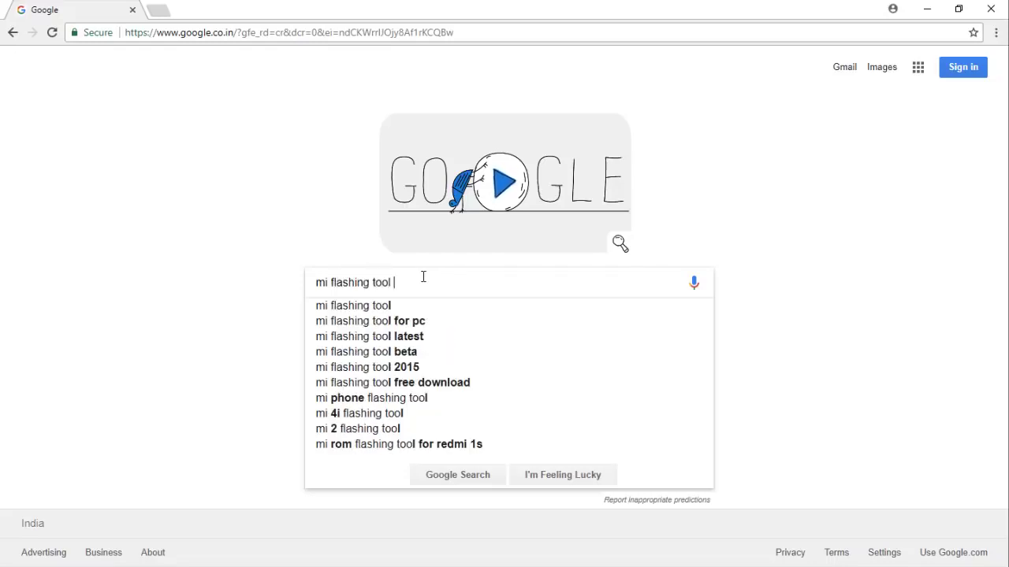
type("pangu")
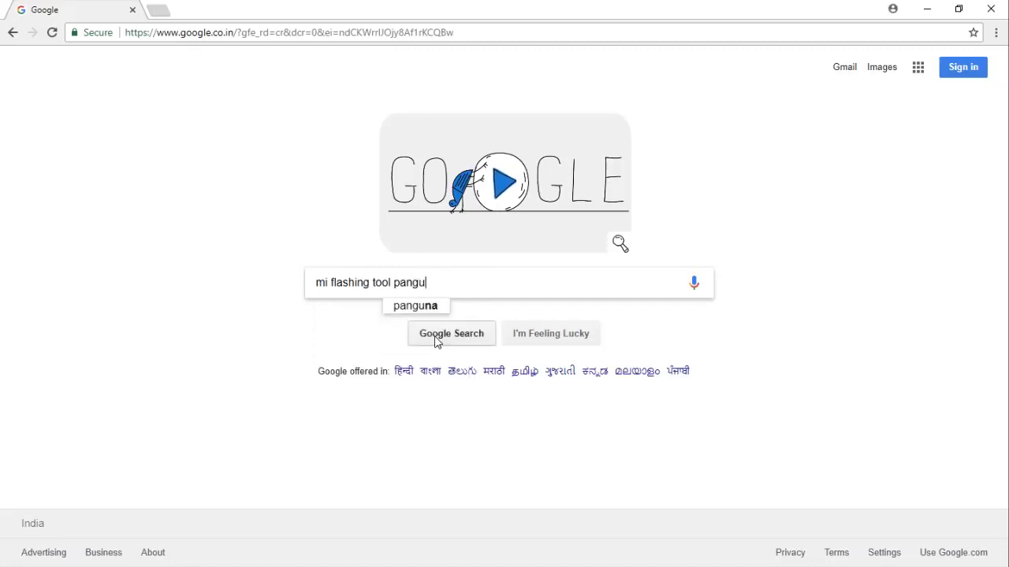
left_click(451, 333)
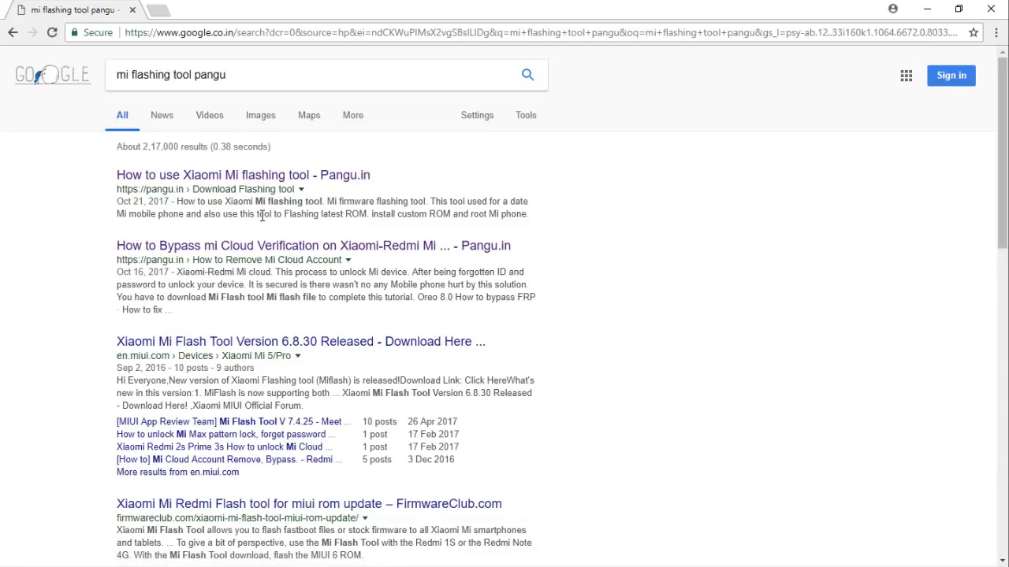
mouse_move(243, 174)
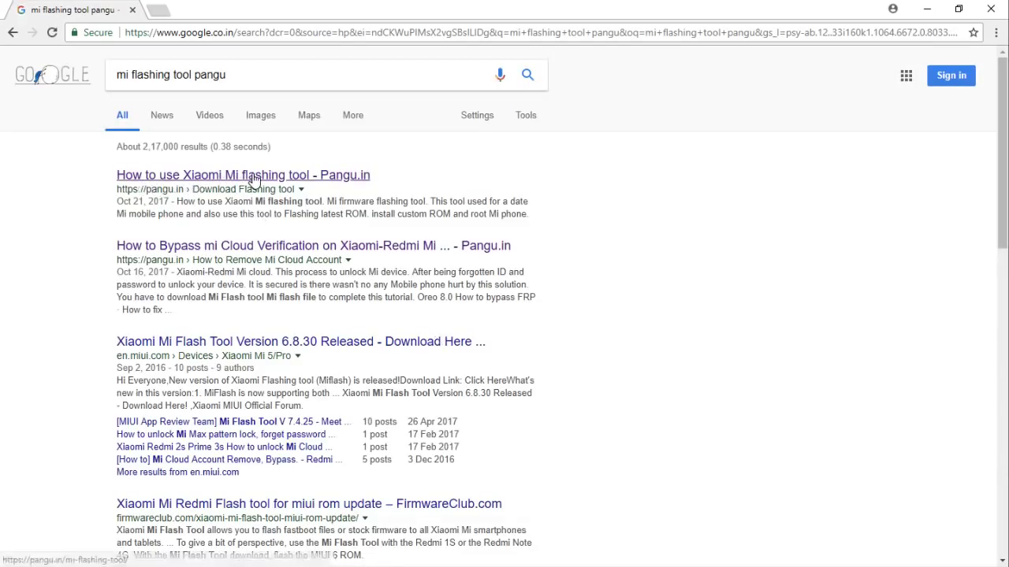
Follow the pangu.in guide's MiFlashTool link and download the Mi flash tool from CamiCase
left_click(243, 175)
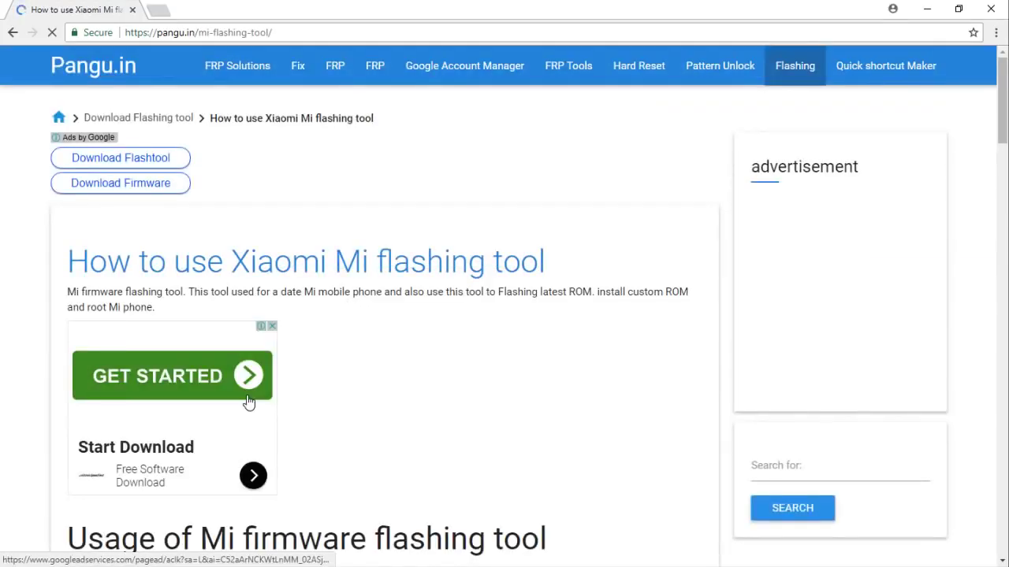
scroll("down", 3)
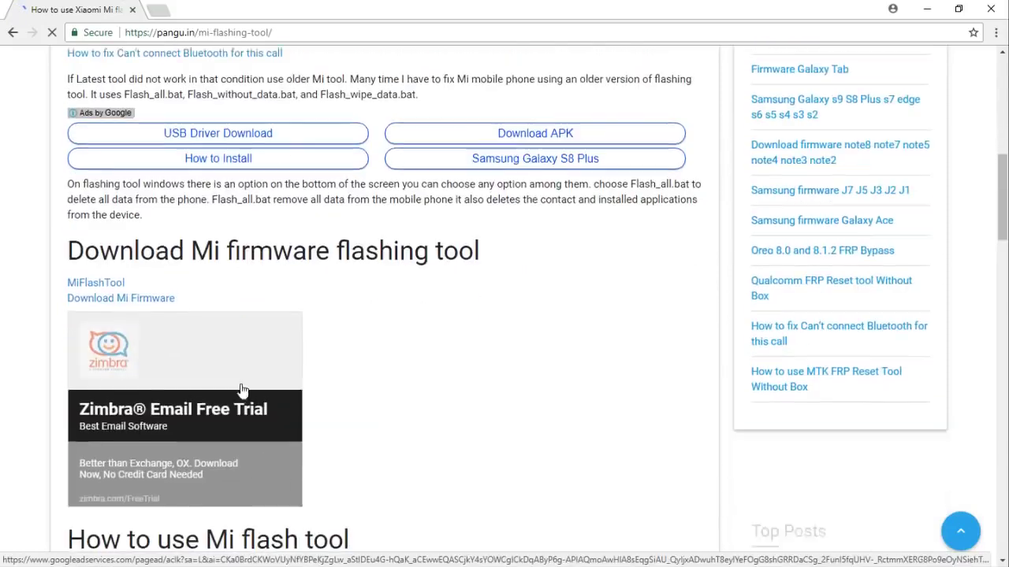
scroll("down", 3)
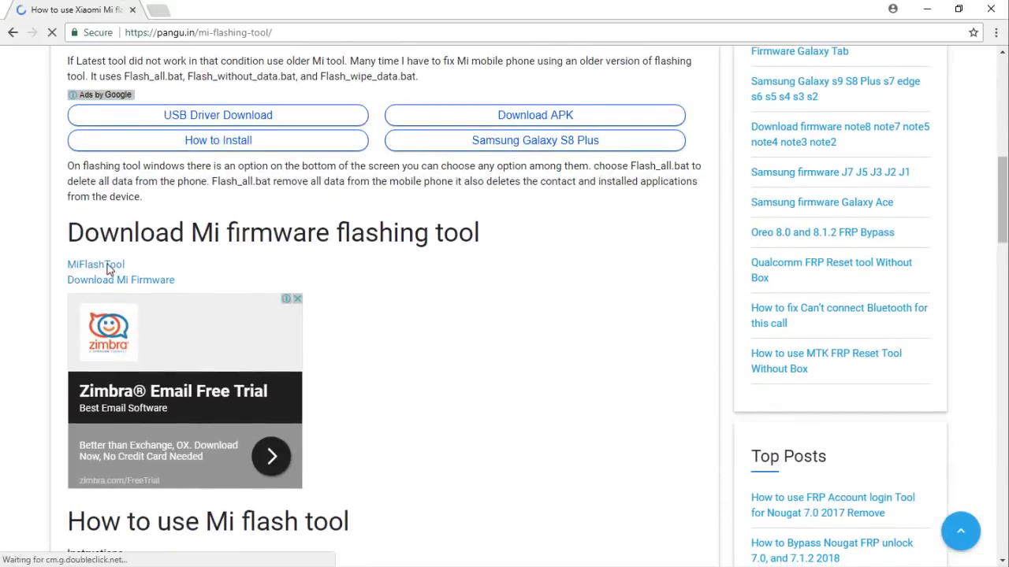
left_click(95, 264)
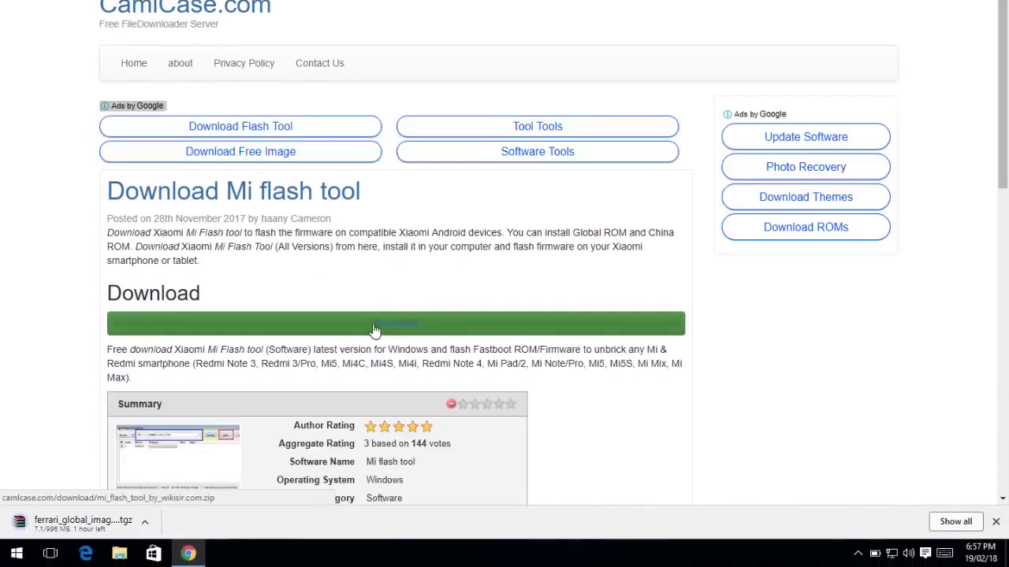
scroll("down", 3)
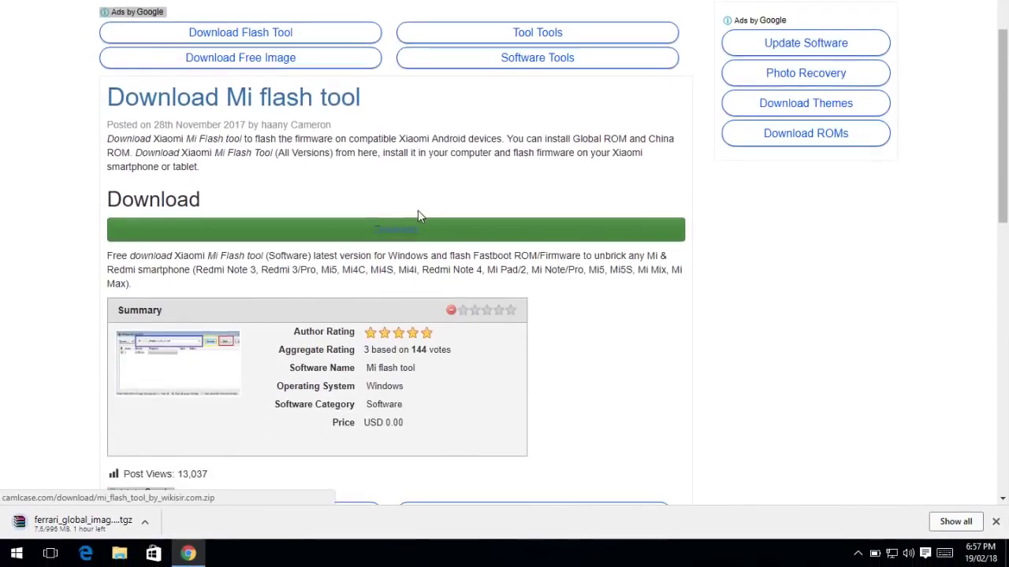
left_click(396, 230)
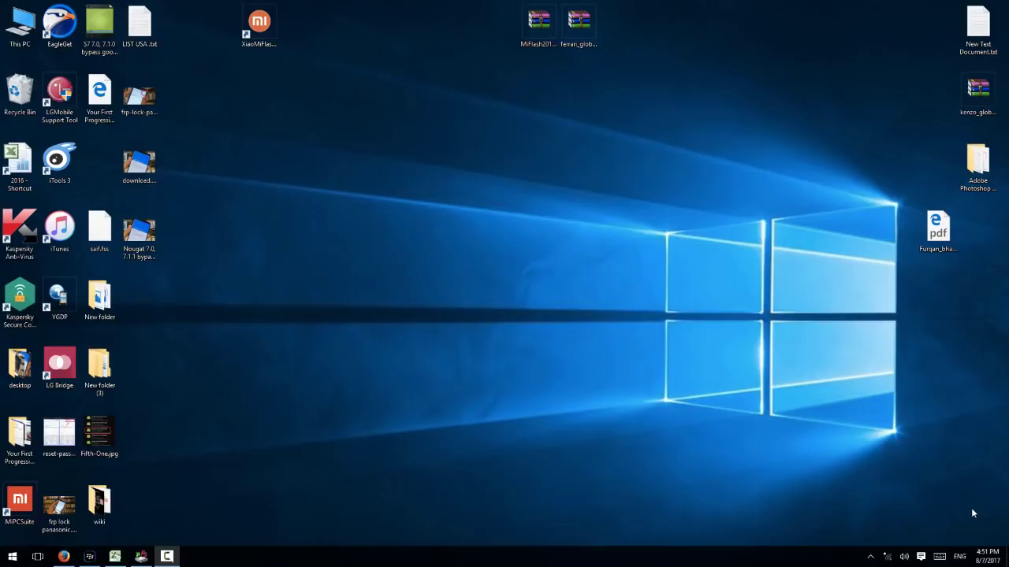
Extract the MiFlash and ferrari global firmware archives to their own desktop folders
left_click(539, 24)
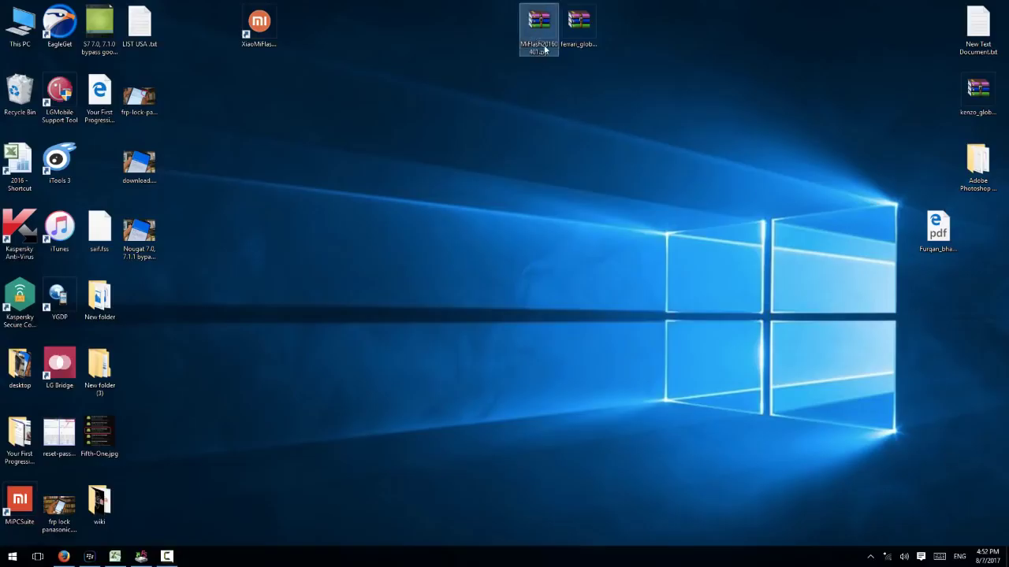
right_click(539, 29)
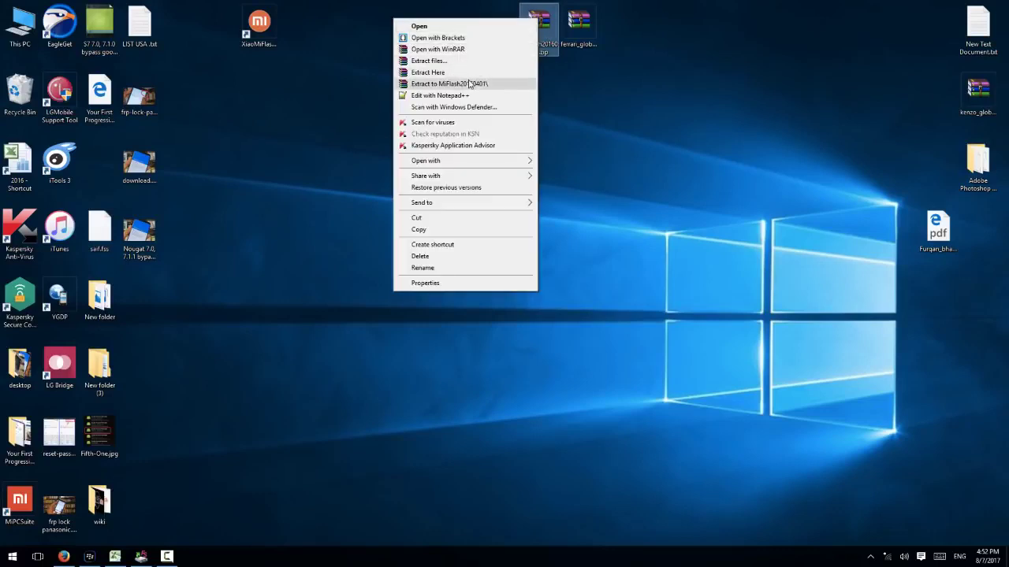
left_click(449, 84)
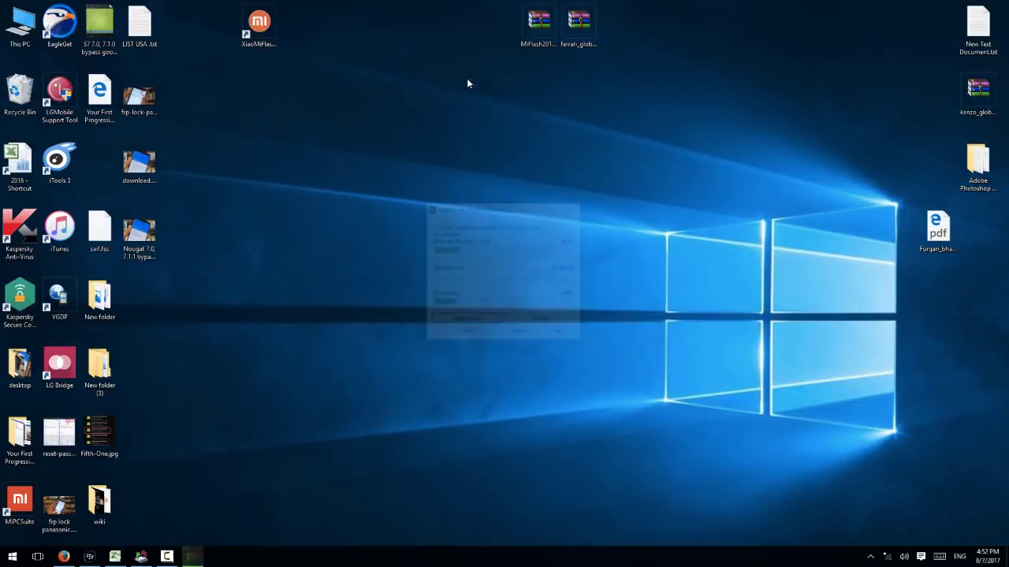
right_click(579, 18)
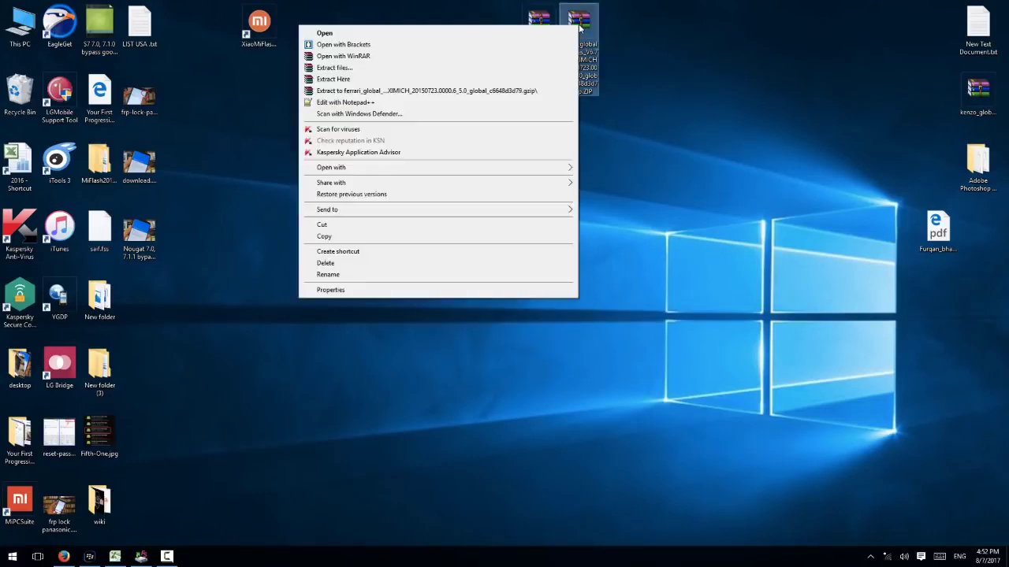
left_click(334, 67)
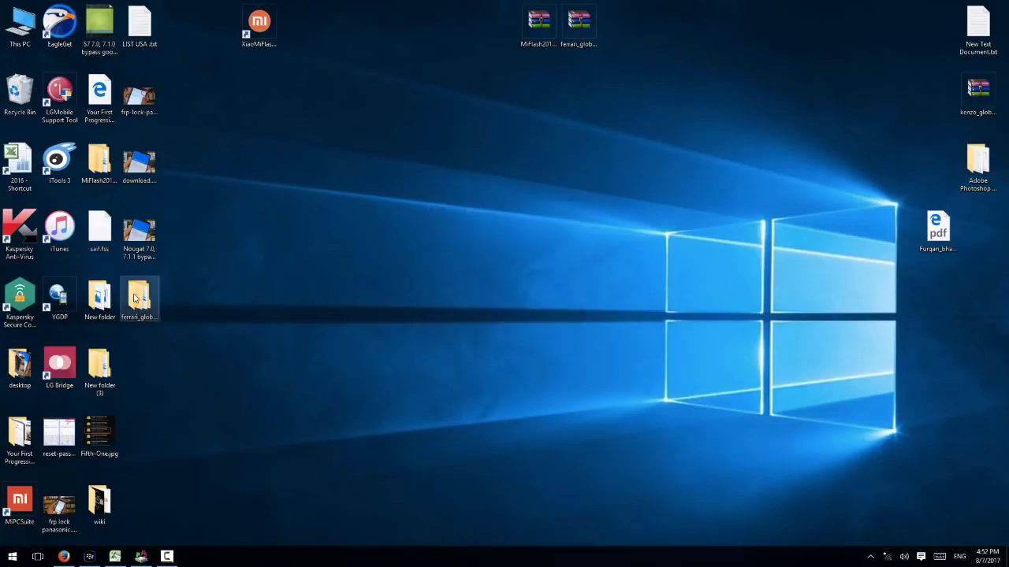
Copy the inner ferrari firmware folder to the desktop and place the MiFlash folder beside it
double_click(139, 298)
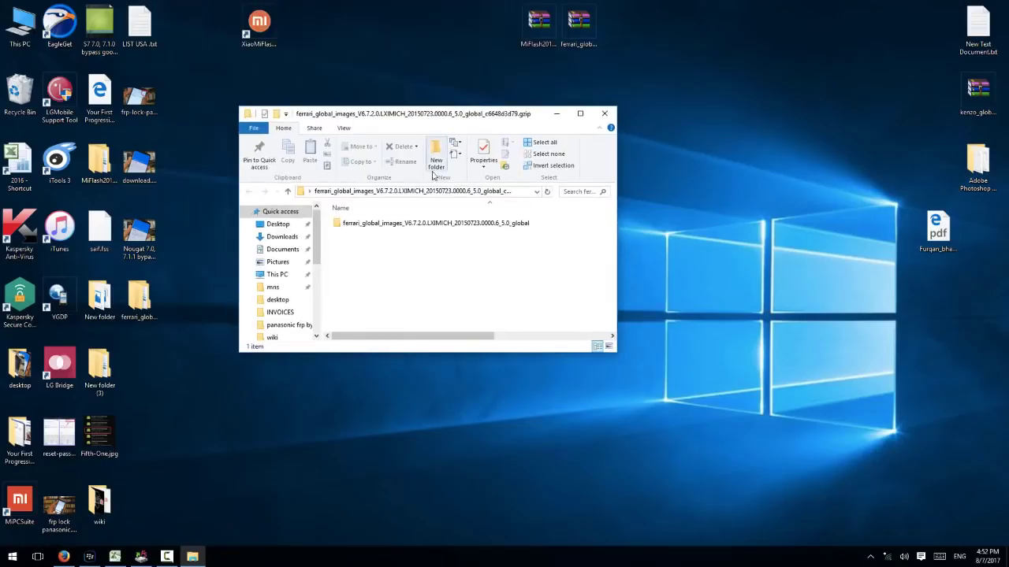
left_click_drag(434, 223, 203, 331)
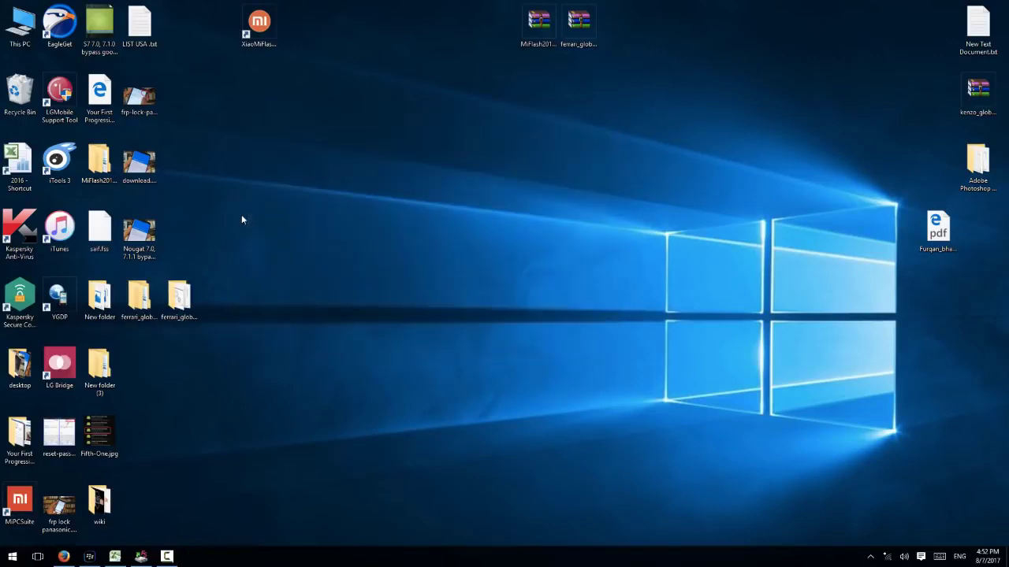
left_click_drag(99, 161, 219, 299)
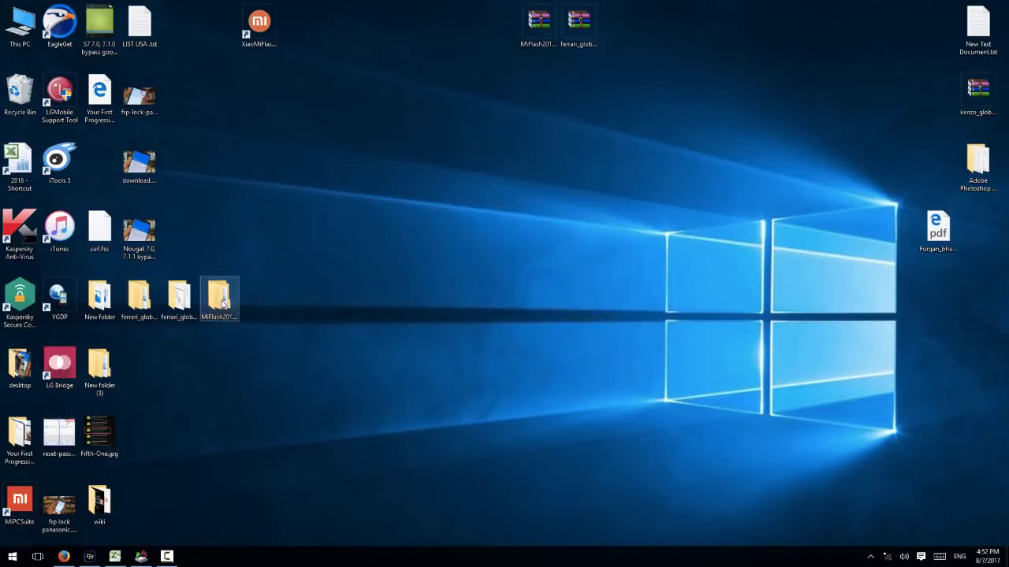
Launch MiPhone20160401.exe from the MiFlash folder, then close the folder window
double_click(219, 296)
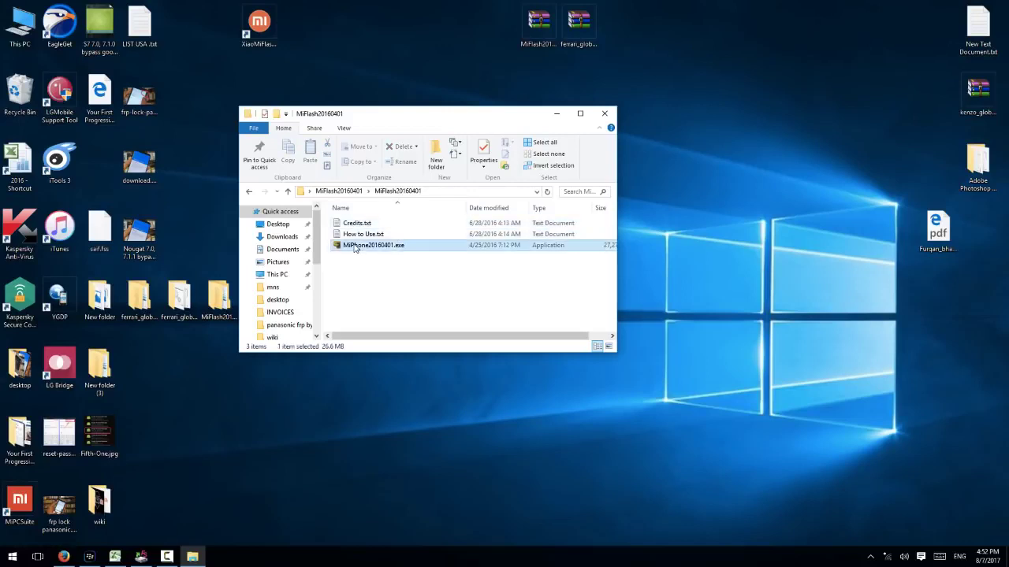
left_click(373, 245)
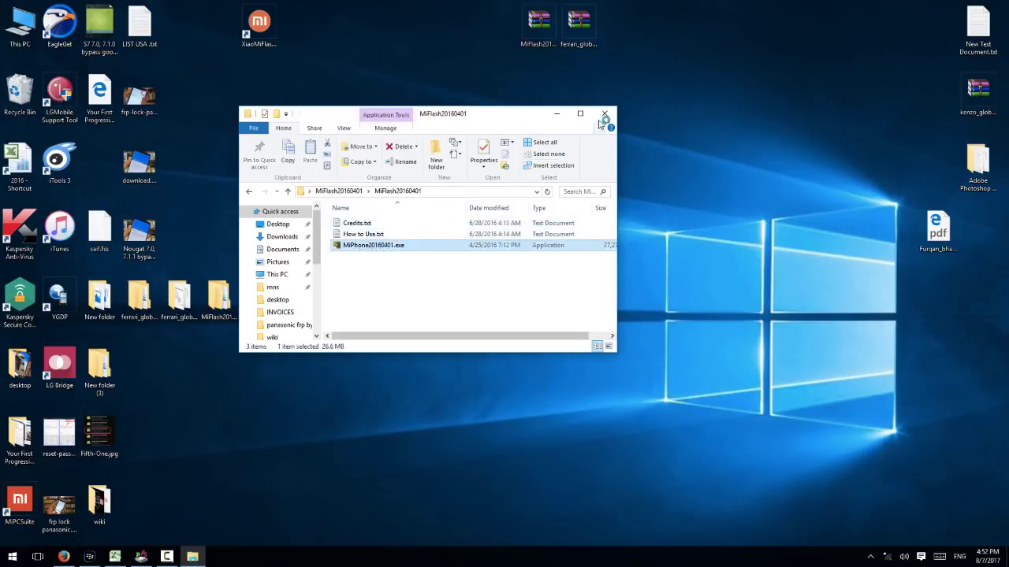
left_click(604, 114)
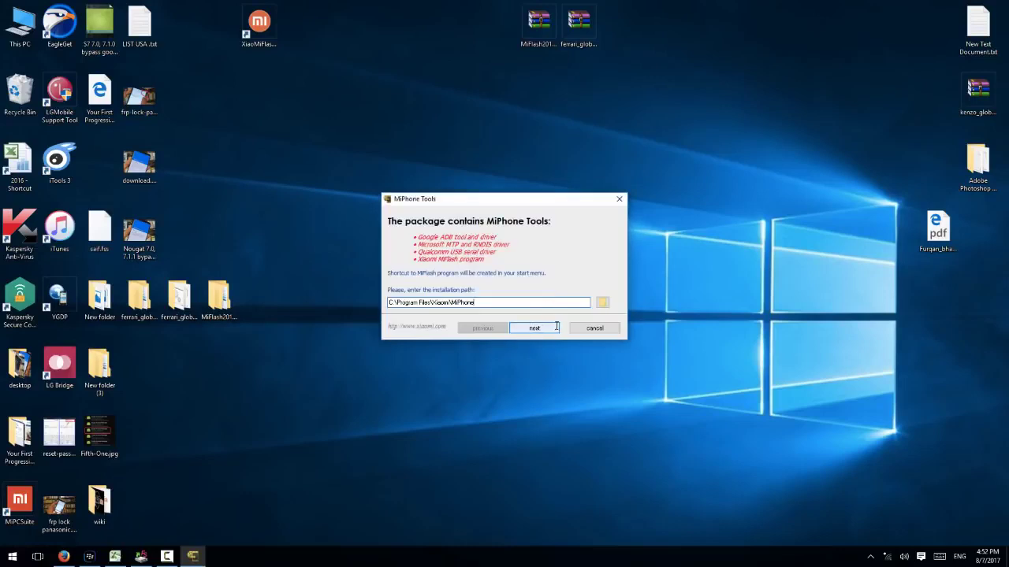
Install MiPhone Tools using the default C:\Program Files\Xiaomi\MiPhone path
left_click(595, 327)
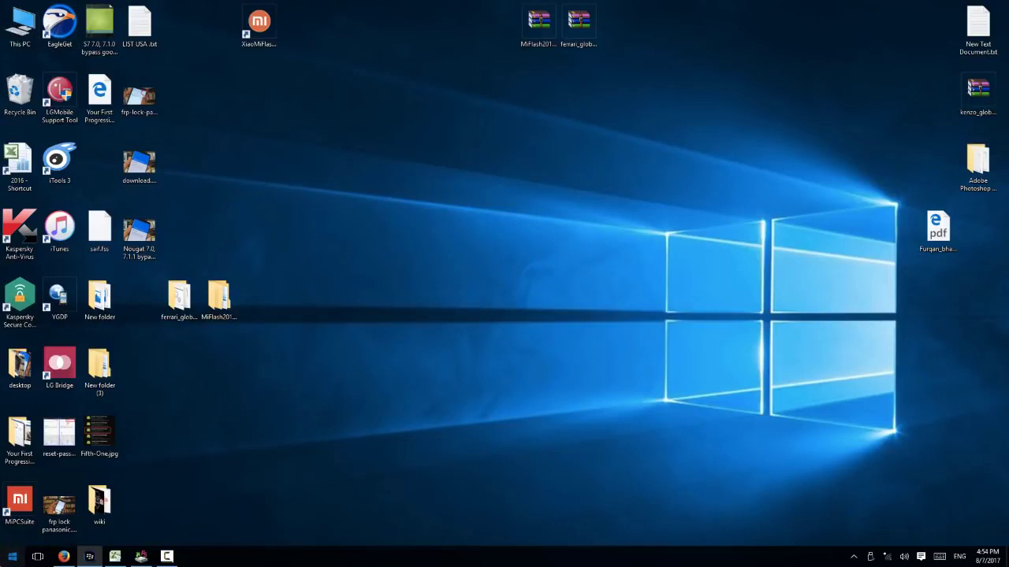
Search 'mi' in the Start menu and launch MiFlash 2016.04.01.0
type("mi")
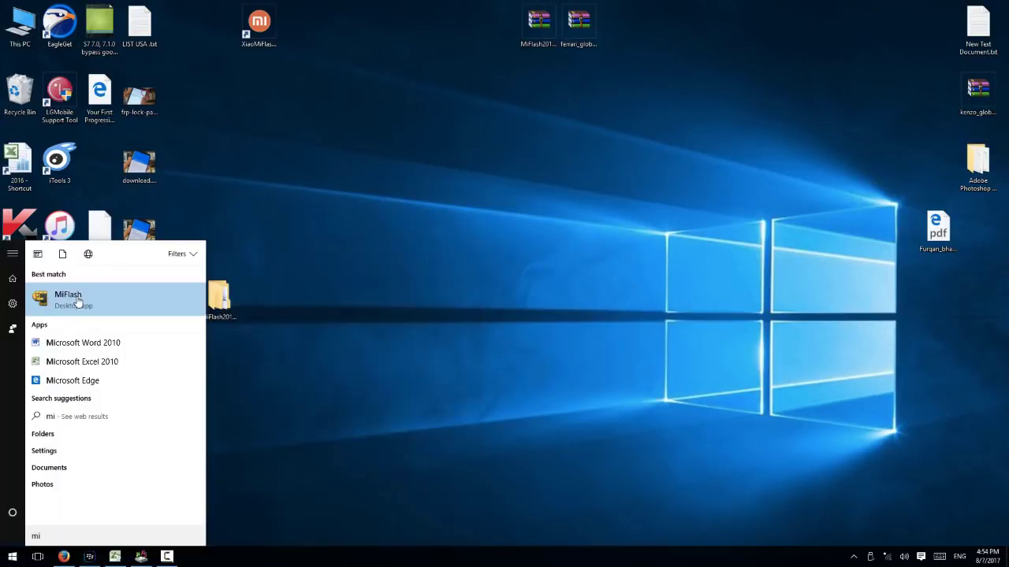
left_click(67, 299)
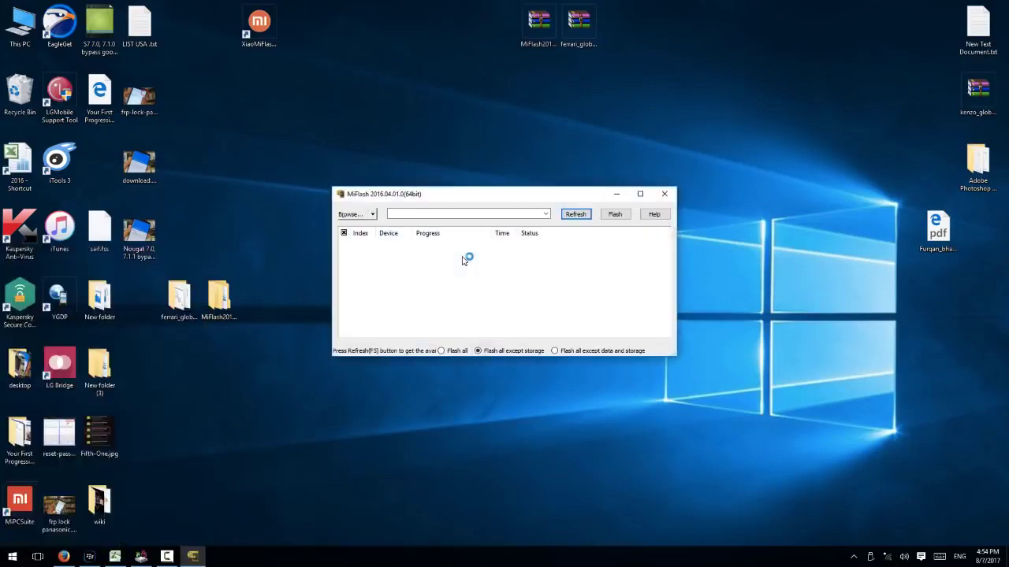